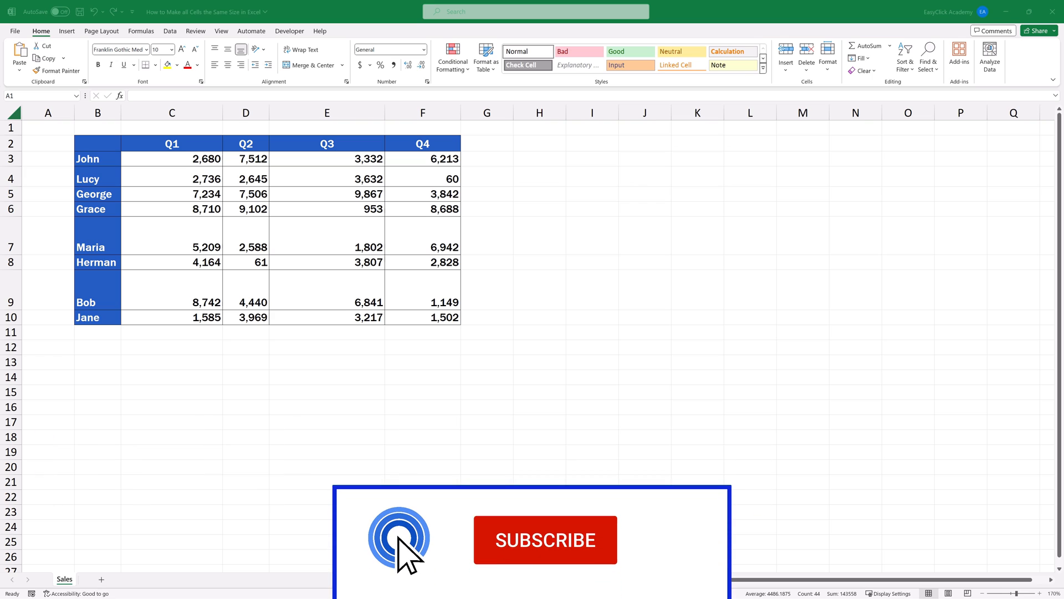
- Select the entire sheet and drag a column border so all columns share one wider width
{"action": "left_click", "coordinate": [546, 538]}
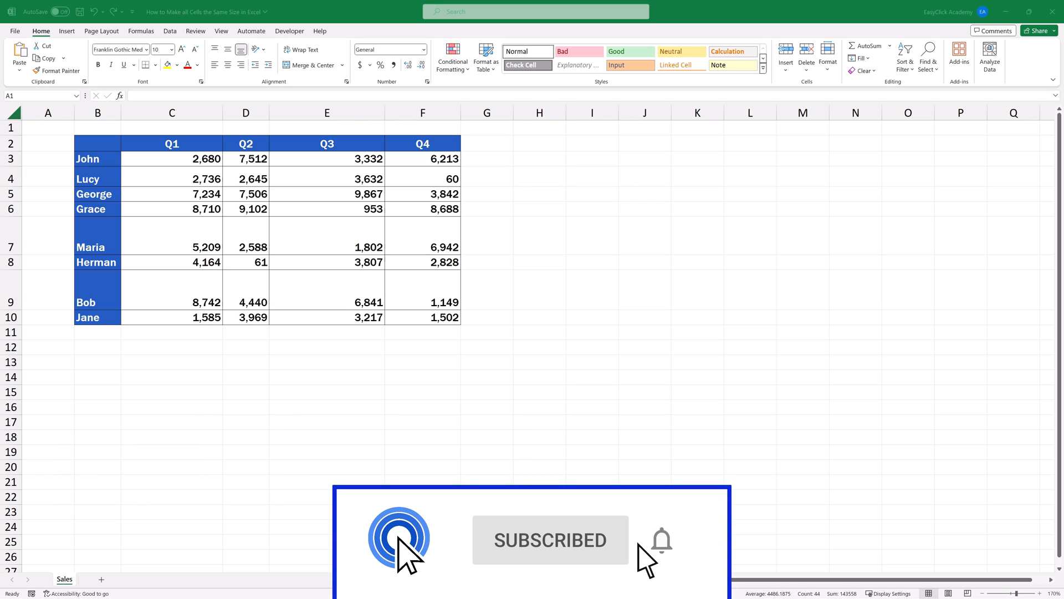
{"action": "left_click", "coordinate": [592, 407]}
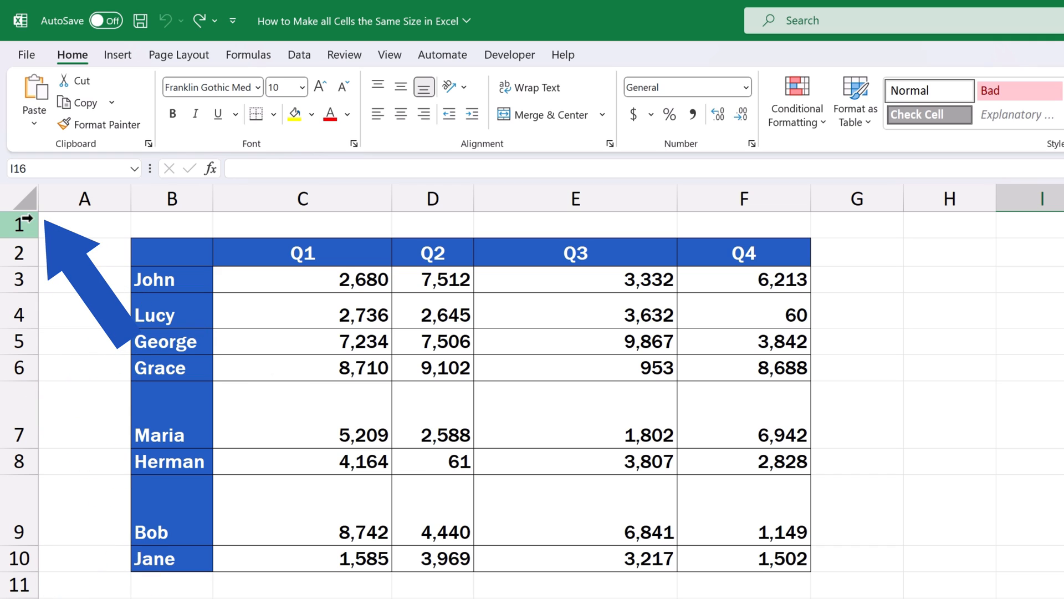
{"action": "left_click", "coordinate": [29, 205]}
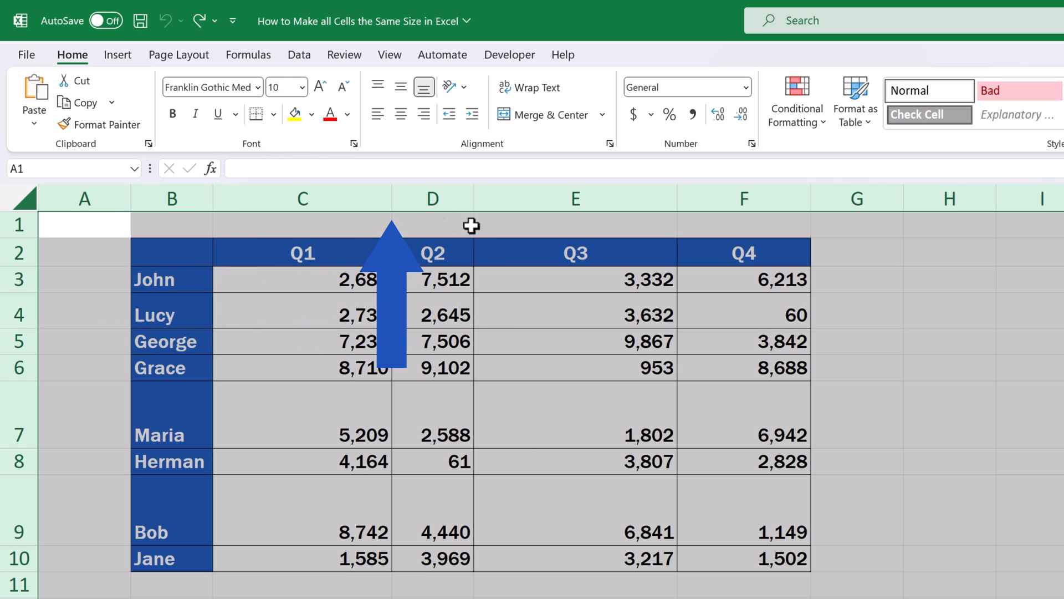
{"action": "mouse_move", "coordinate": [390, 197]}
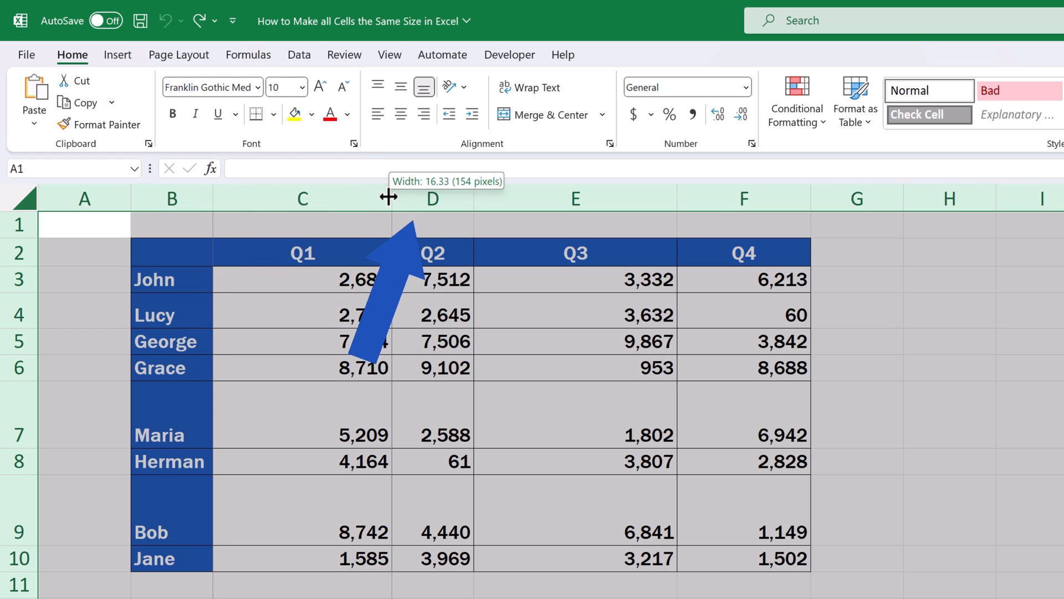
{"action": "left_click_drag", "start_coordinate": [388, 197], "coordinate": [465, 197]}
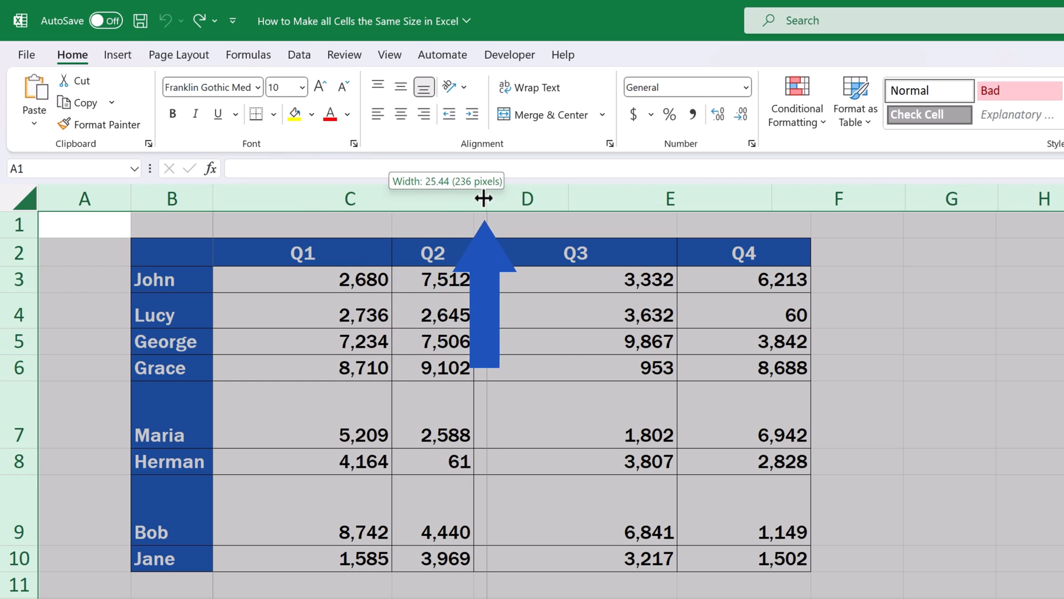
{"action": "left_click_drag", "start_coordinate": [465, 197], "coordinate": [339, 197]}
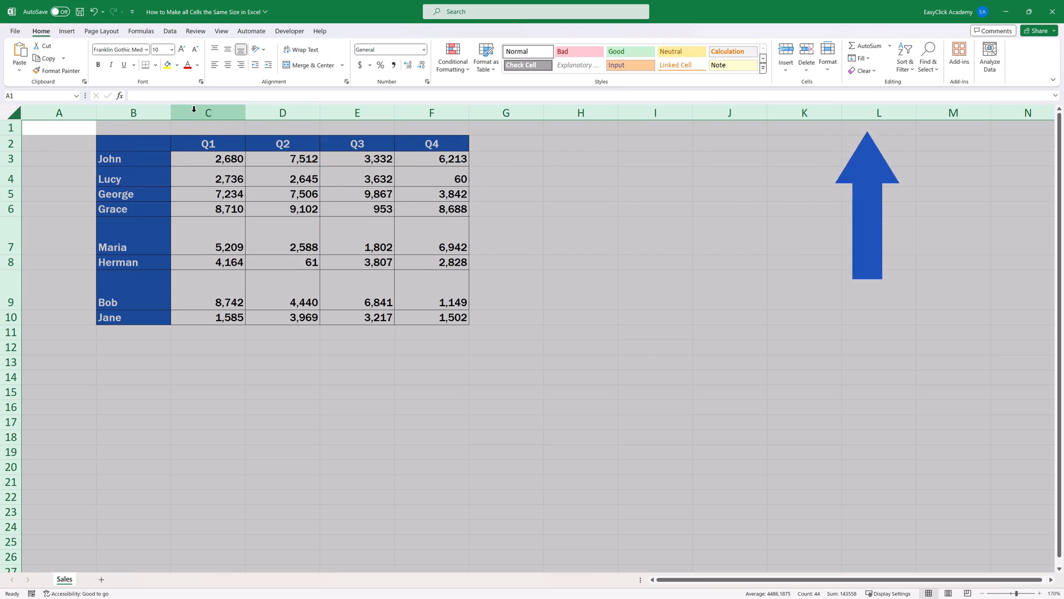
- Set every column's width to exactly 11 via the Column Width dialog
{"action": "left_click", "coordinate": [867, 206]}
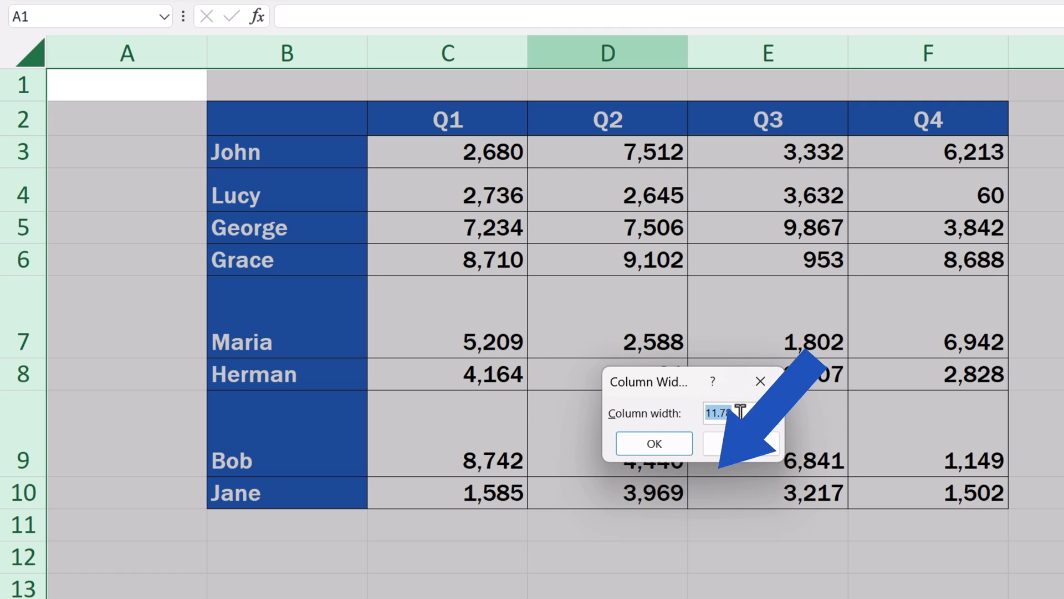
{"action": "type", "text": "11"}
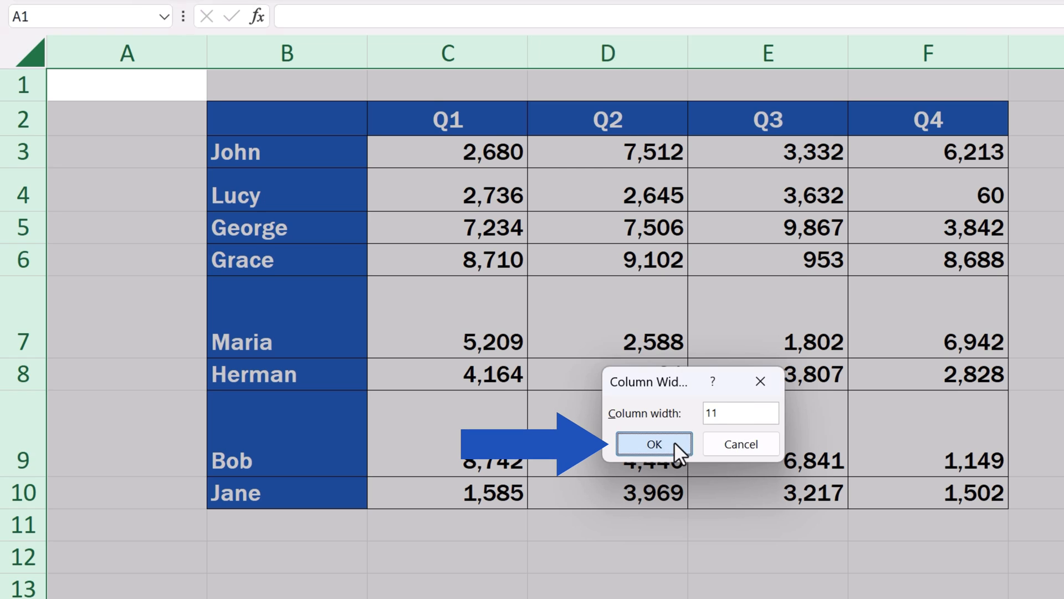
{"action": "left_click", "coordinate": [654, 443]}
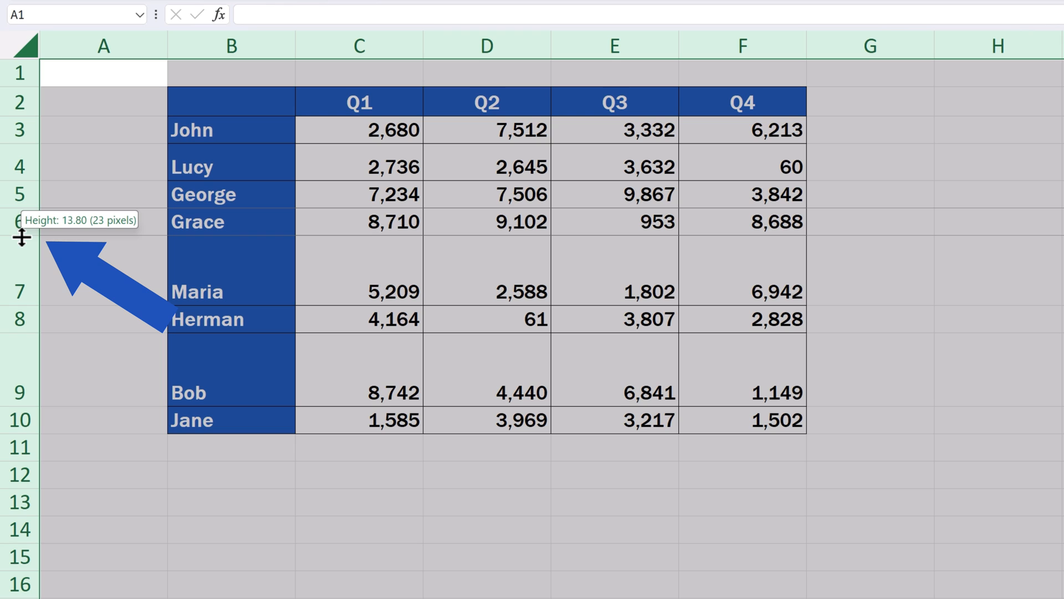
- Drag a row border with the whole sheet selected so all rows share one height
{"action": "left_click_drag", "start_coordinate": [20, 238], "coordinate": [20, 246]}
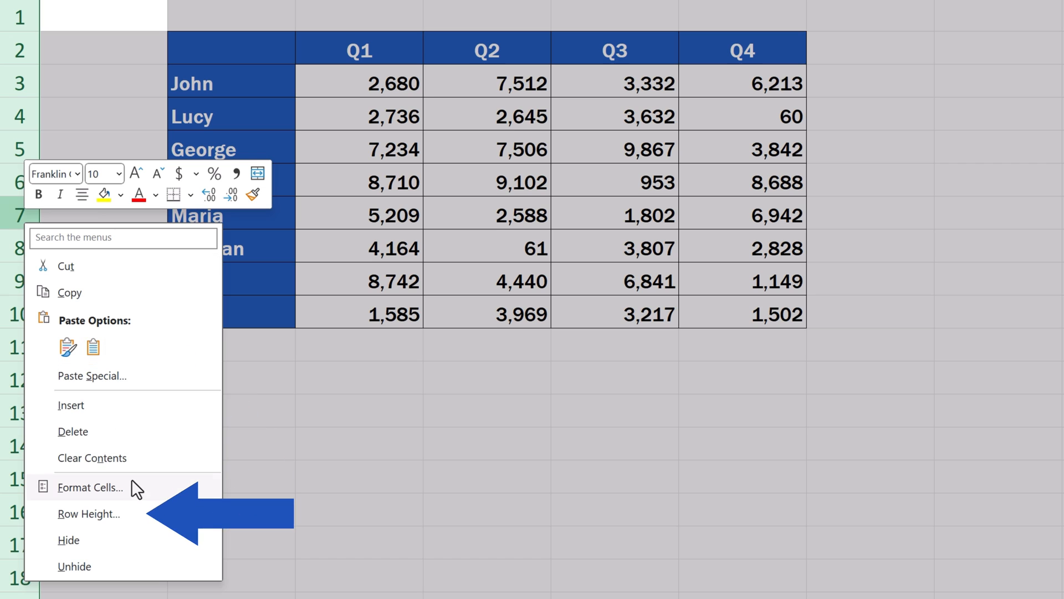
- Set every row's height to exactly 13 via the Row Height dialog
{"action": "left_click", "coordinate": [88, 515]}
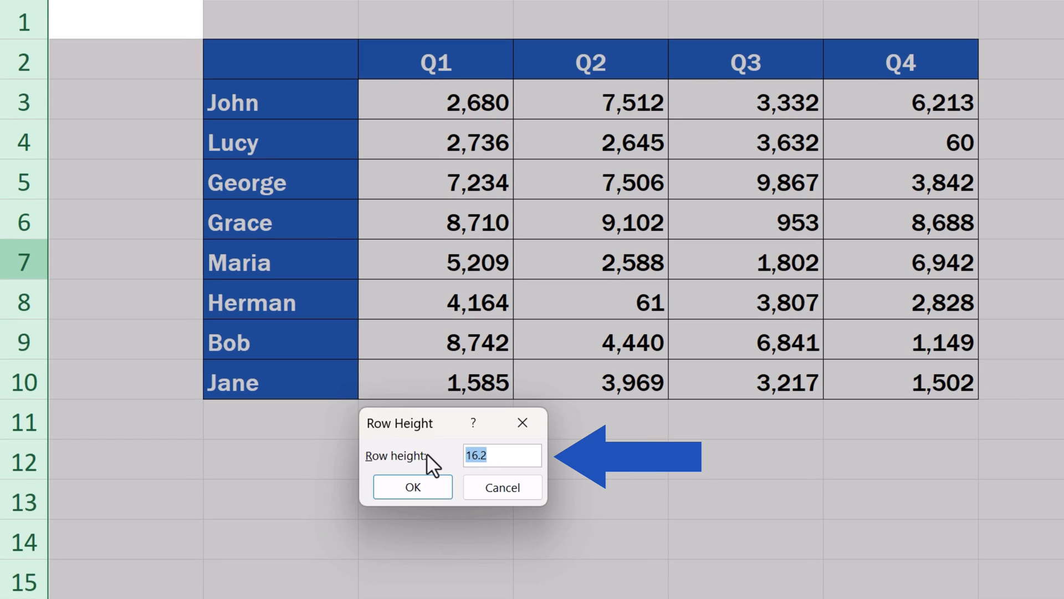
{"action": "type", "text": "13"}
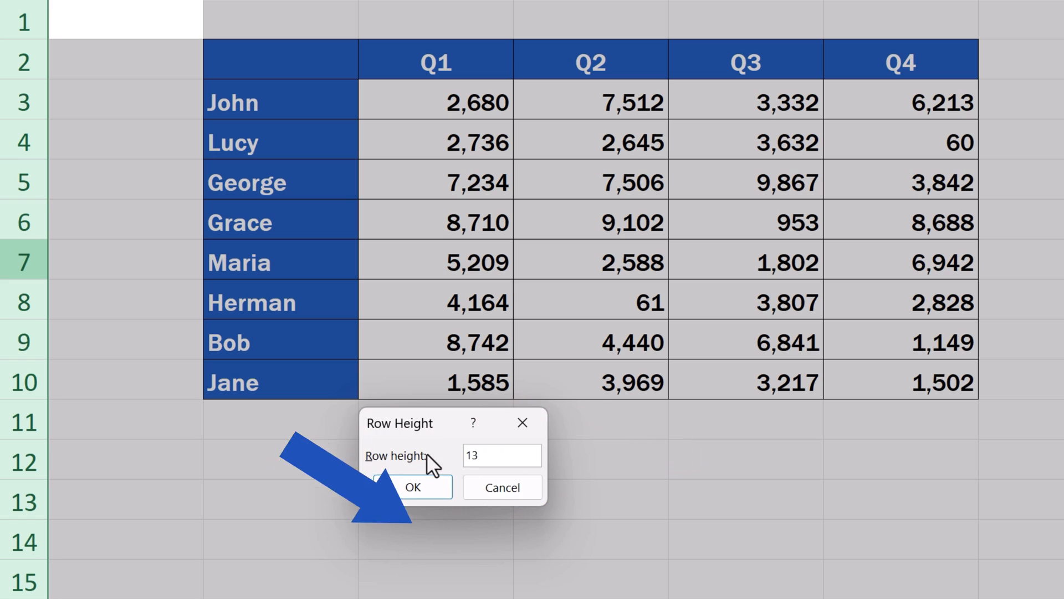
{"action": "left_click", "coordinate": [412, 487]}
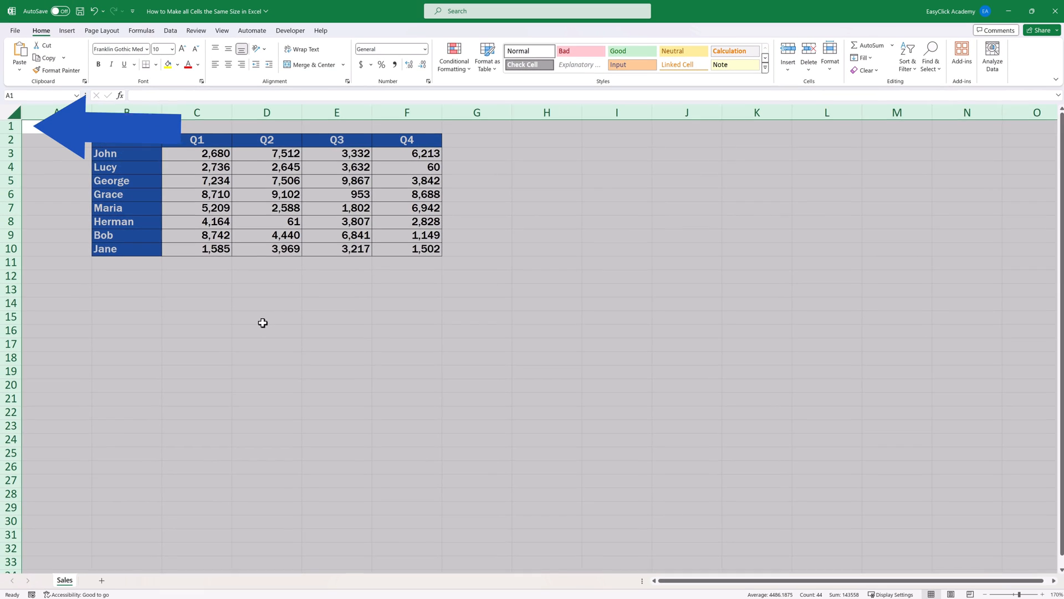